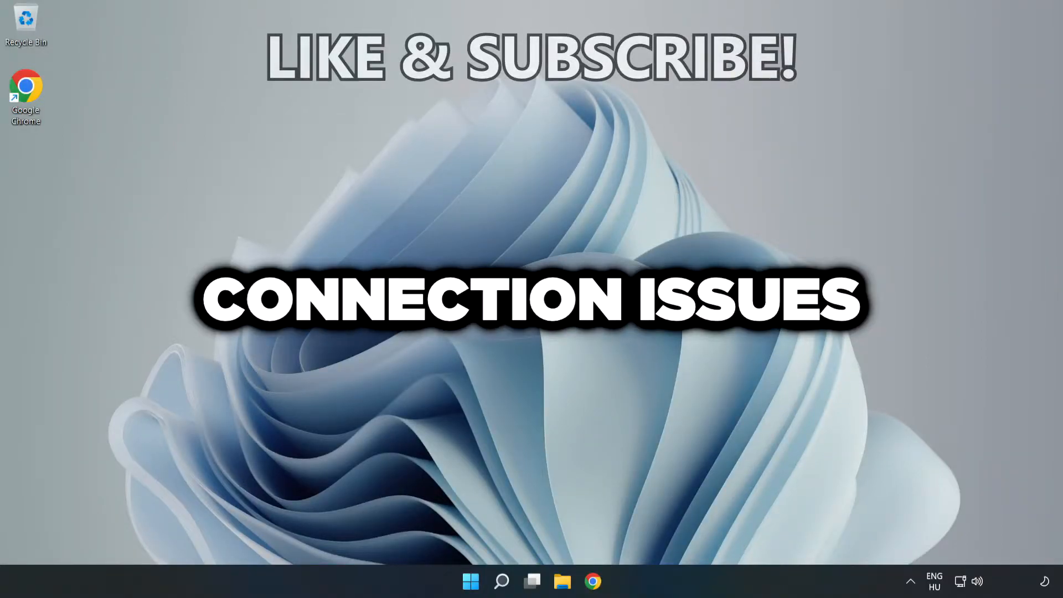
# Search Windows for 'cmd' and run Command Prompt as administrator.
pyautogui.click(502, 581)
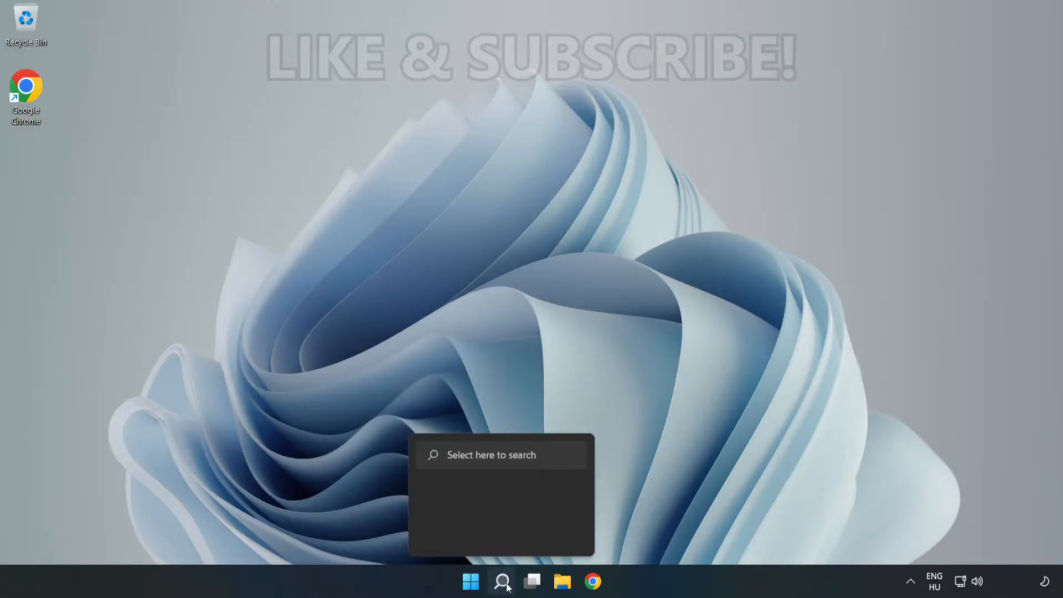
pyautogui.click(502, 581)
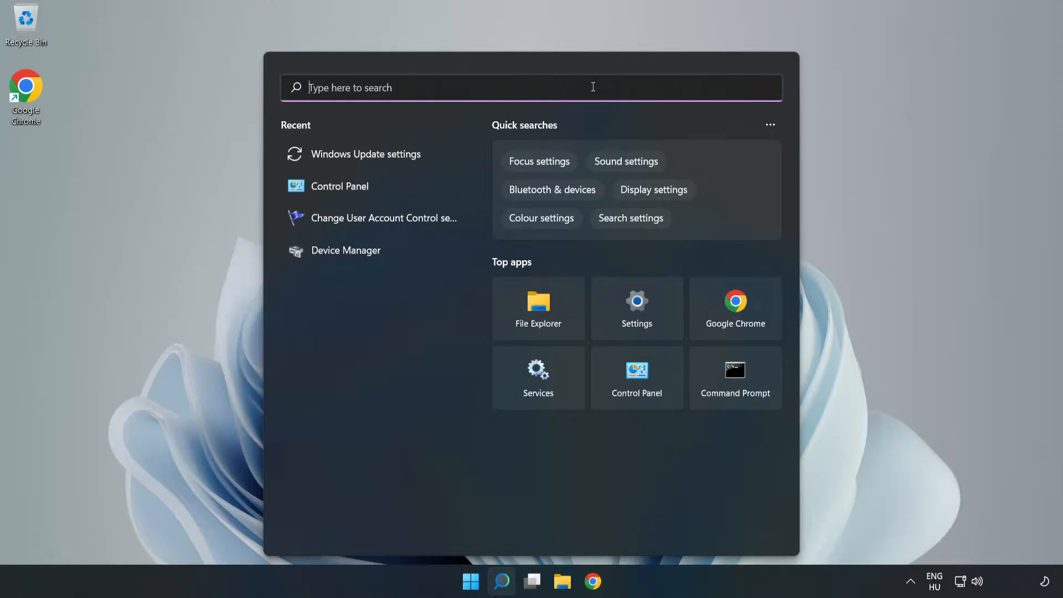
pyautogui.write('cmd')
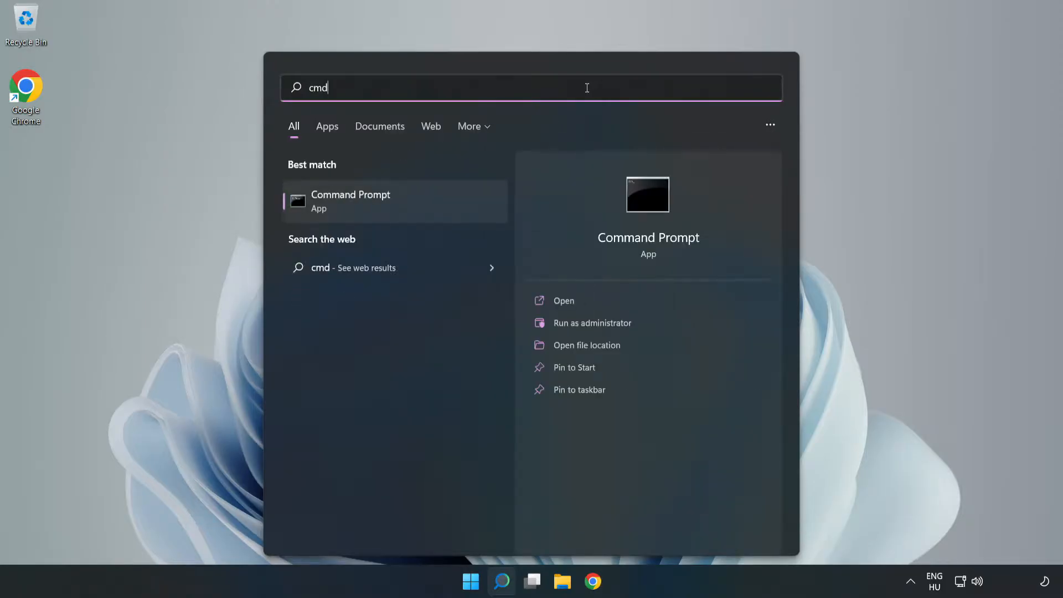
pyautogui.moveTo(432, 205)
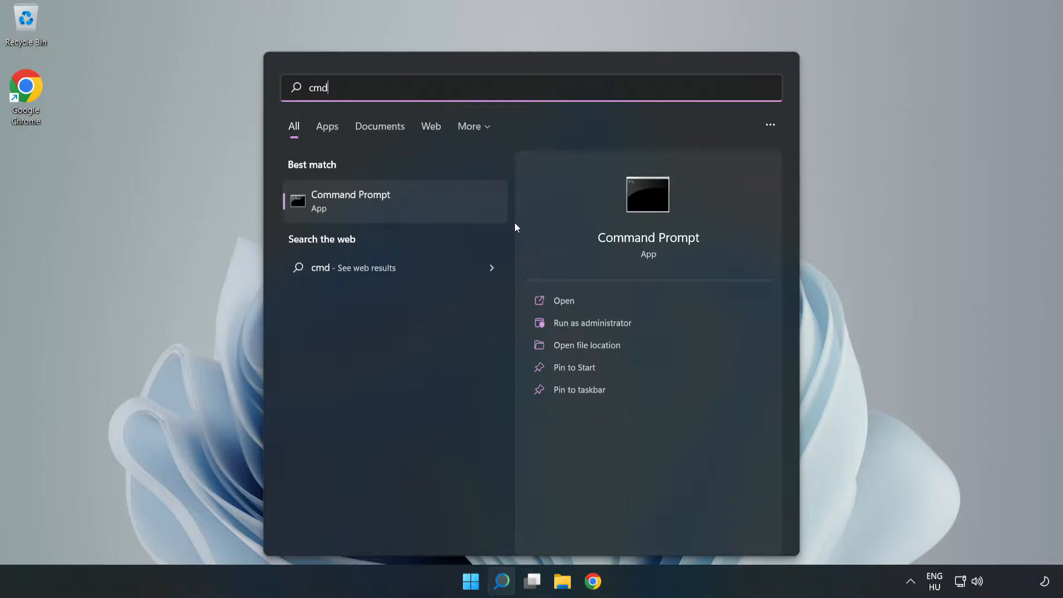
pyautogui.click(592, 323)
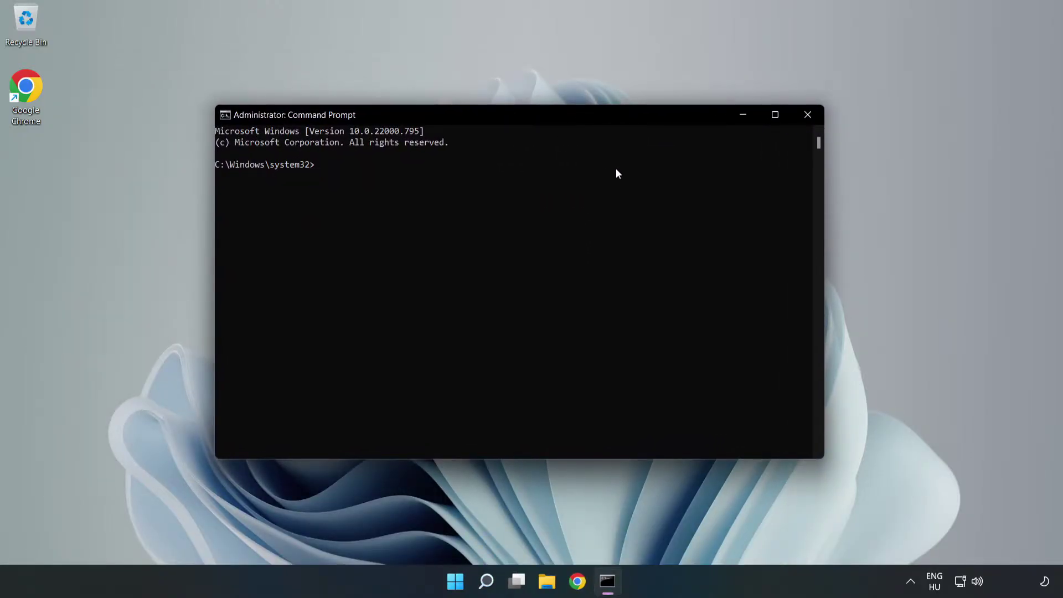
# Flush the DNS resolver cache with 'ipconfig /flushdns'.
pyautogui.write('ipcon')
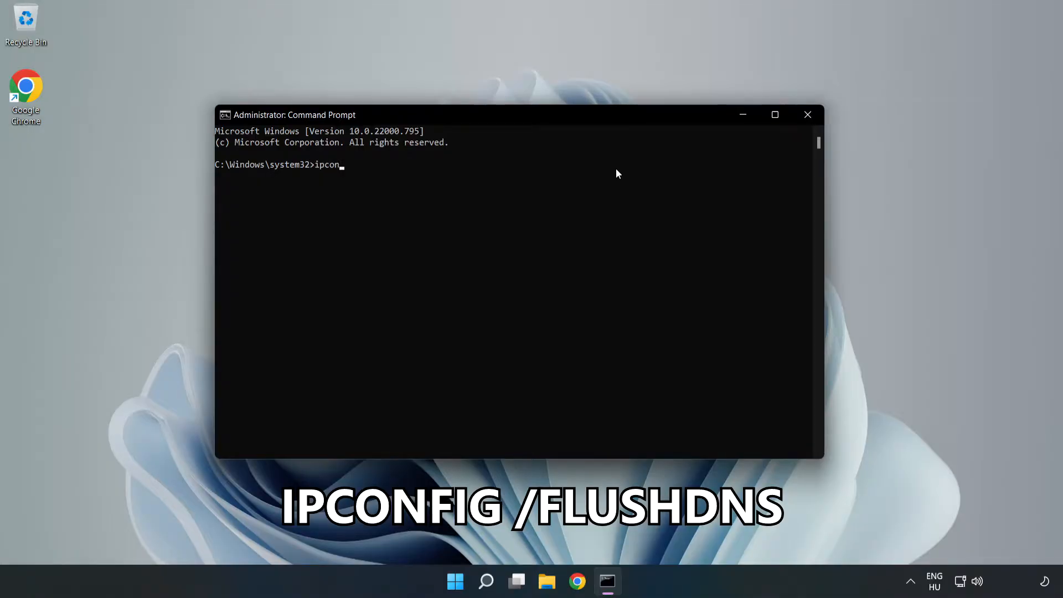
pyautogui.write('fig /f')
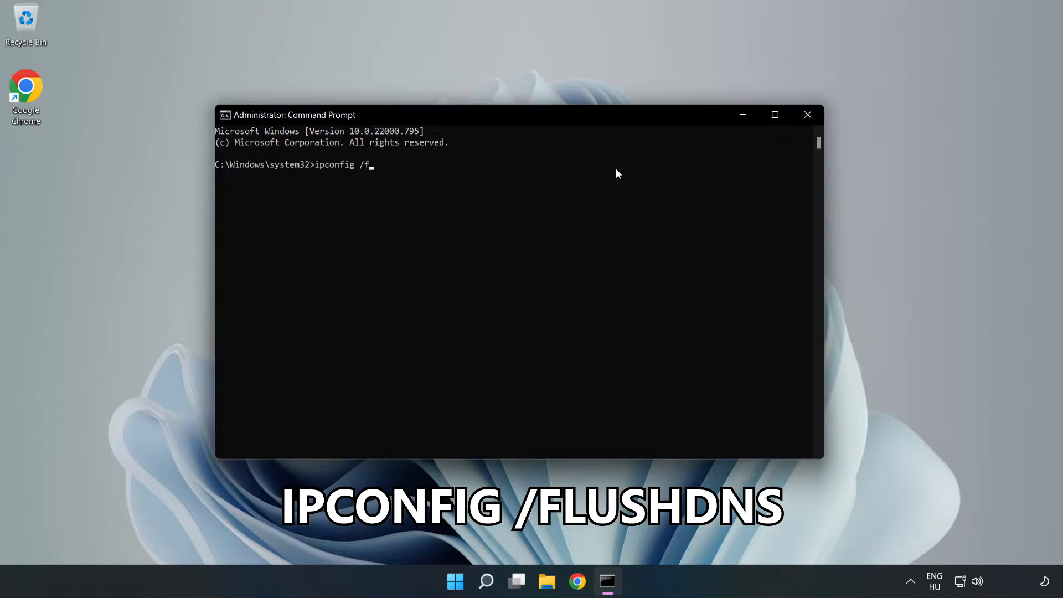
pyautogui.write('lushdns')
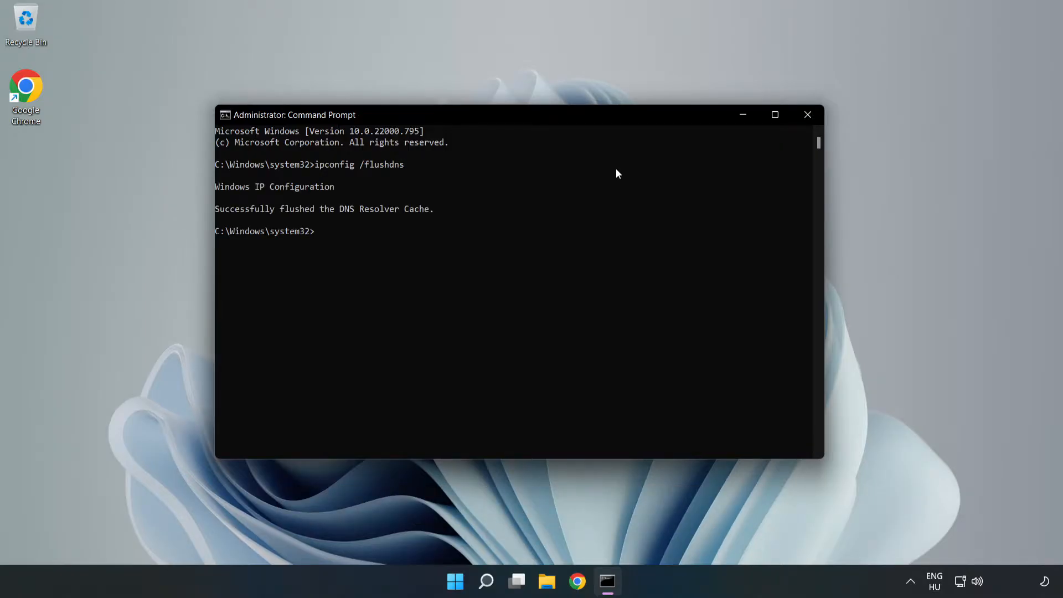
# Reset the Winsock catalog with 'netsh winsock reset', then exit Command Prompt.
pyautogui.write('netsh wins')
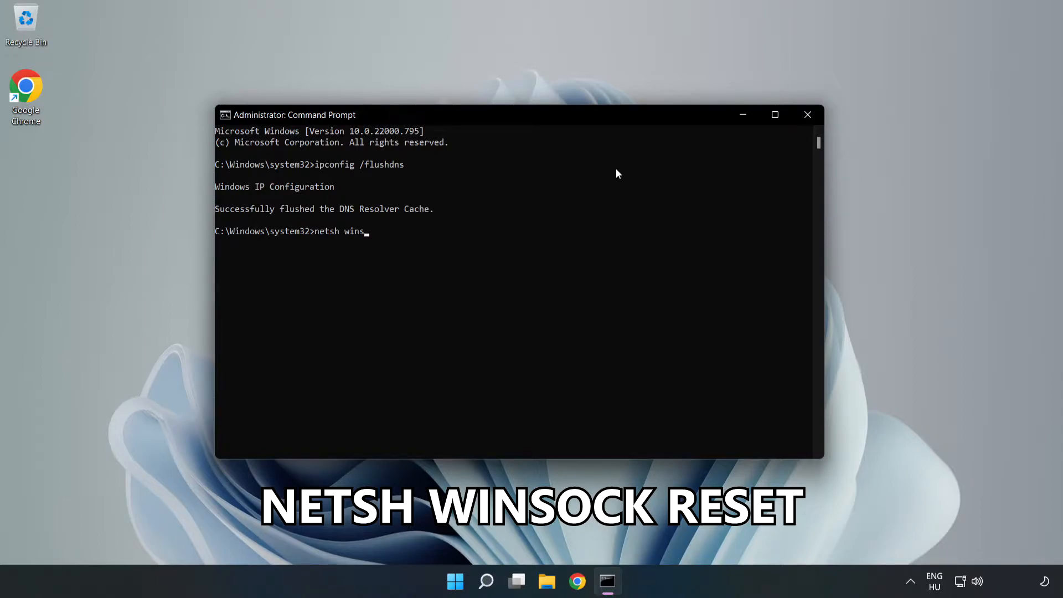
pyautogui.write('ock reset')
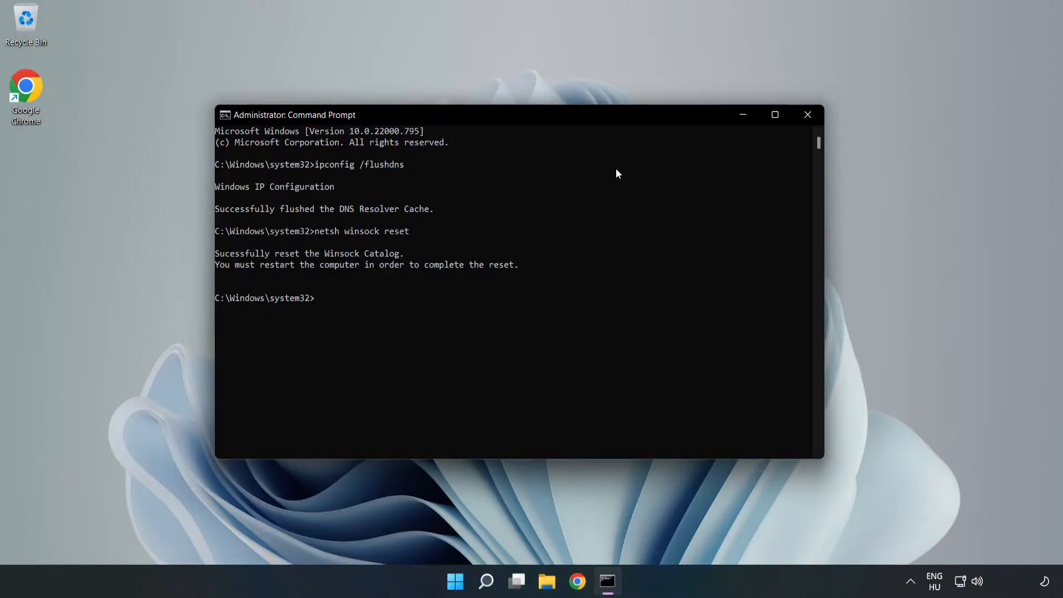
pyautogui.write('exit')
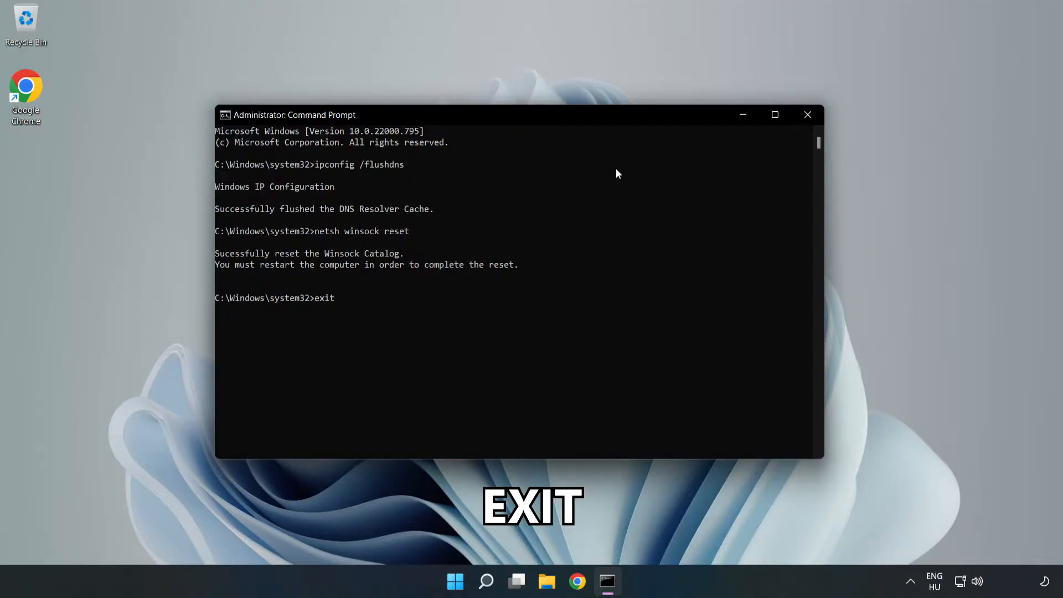
pyautogui.press('Return')
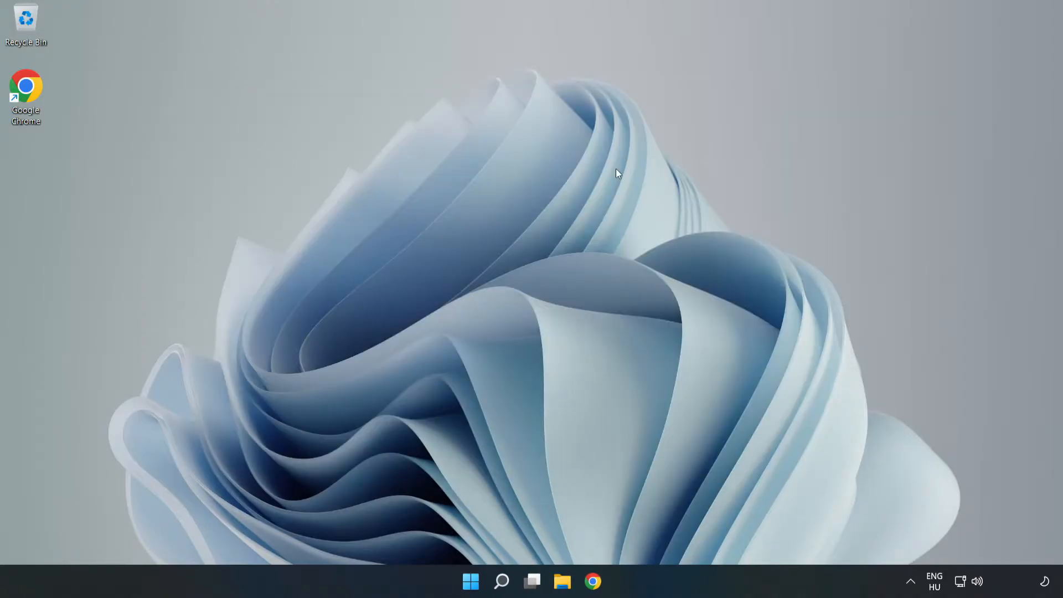
pyautogui.moveTo(904, 534)
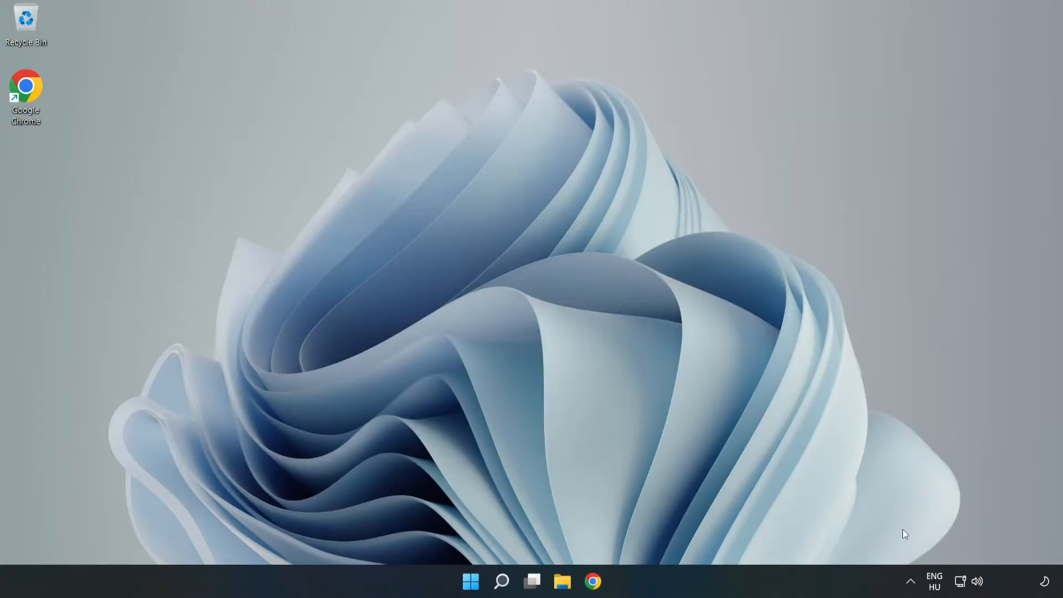
pyautogui.moveTo(960, 581)
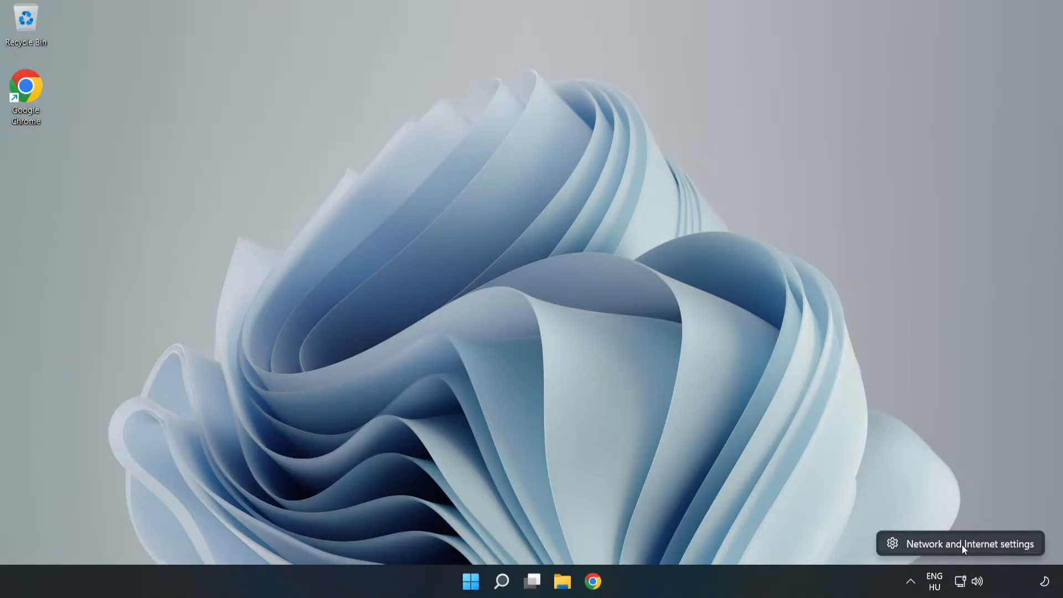
# Go from the network tray icon to Settings' Advanced network settings page.
pyautogui.click(971, 543)
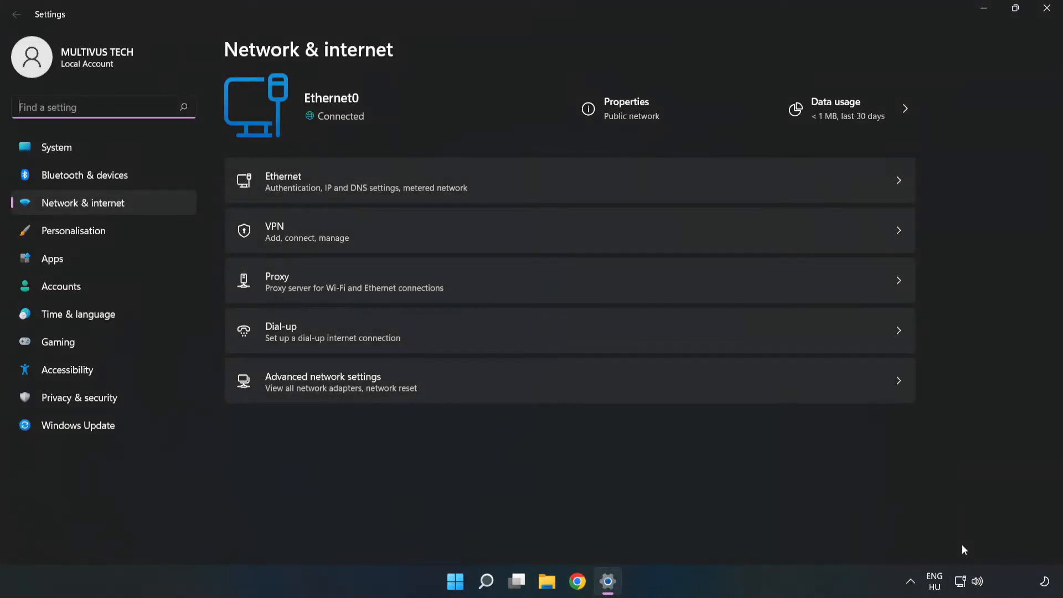
pyautogui.moveTo(377, 386)
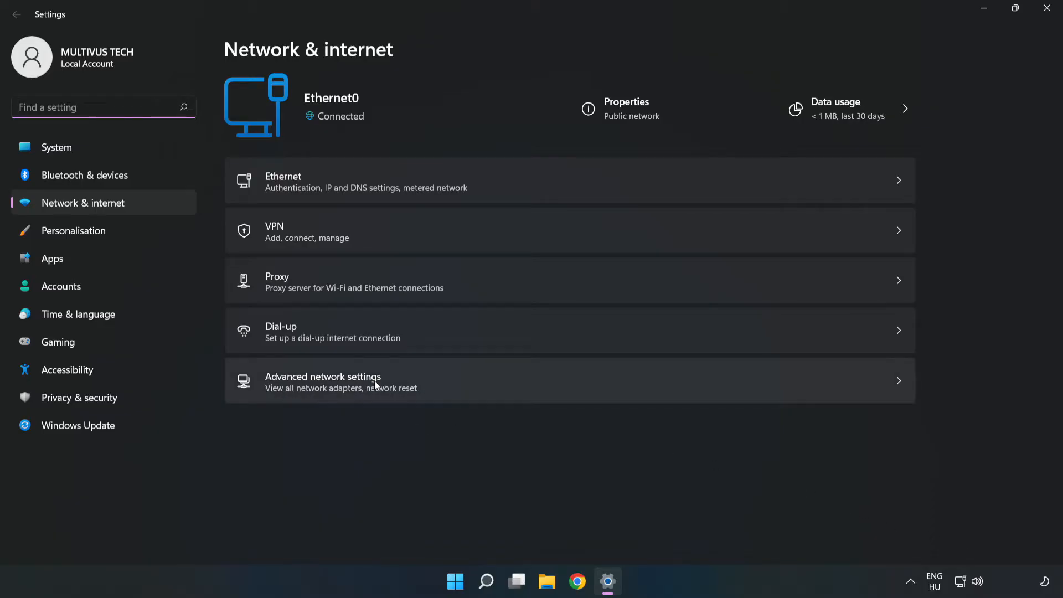
pyautogui.moveTo(448, 395)
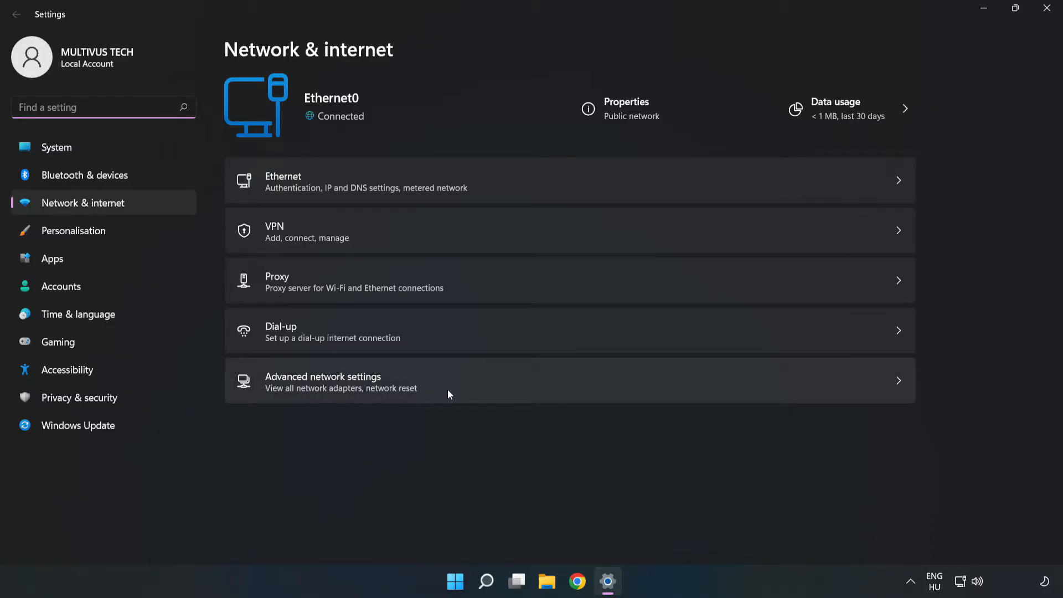
pyautogui.click(448, 380)
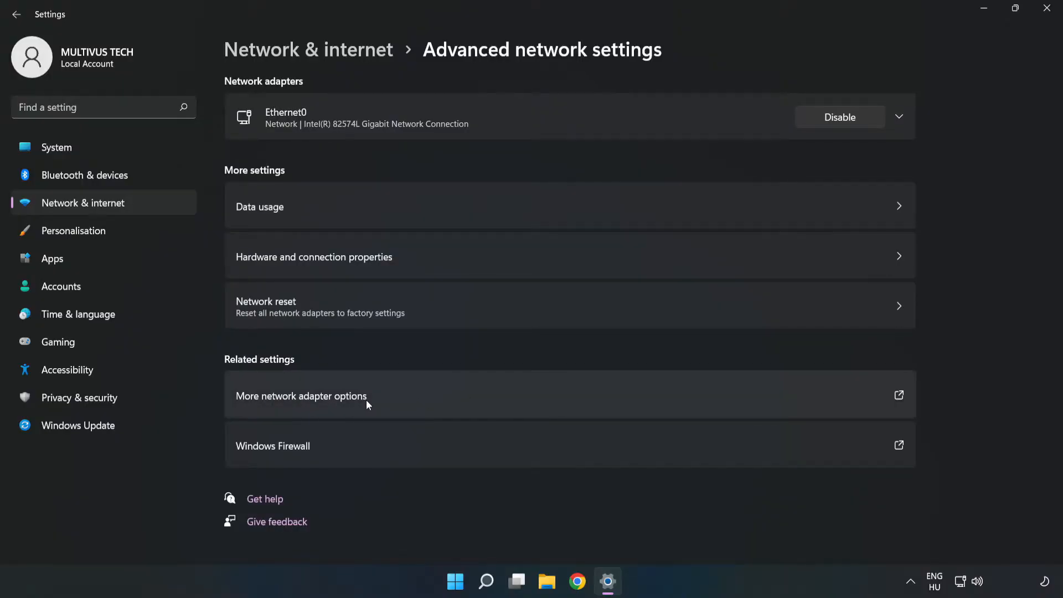
pyautogui.moveTo(440, 401)
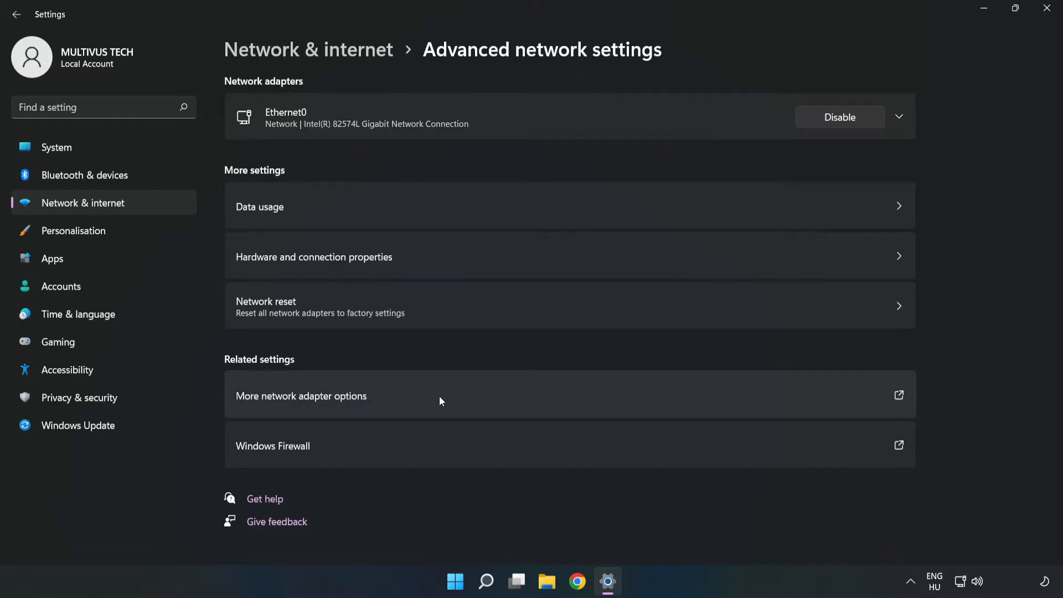
# Show all network adapters and open Ethernet0's Properties dialog.
pyautogui.click(300, 396)
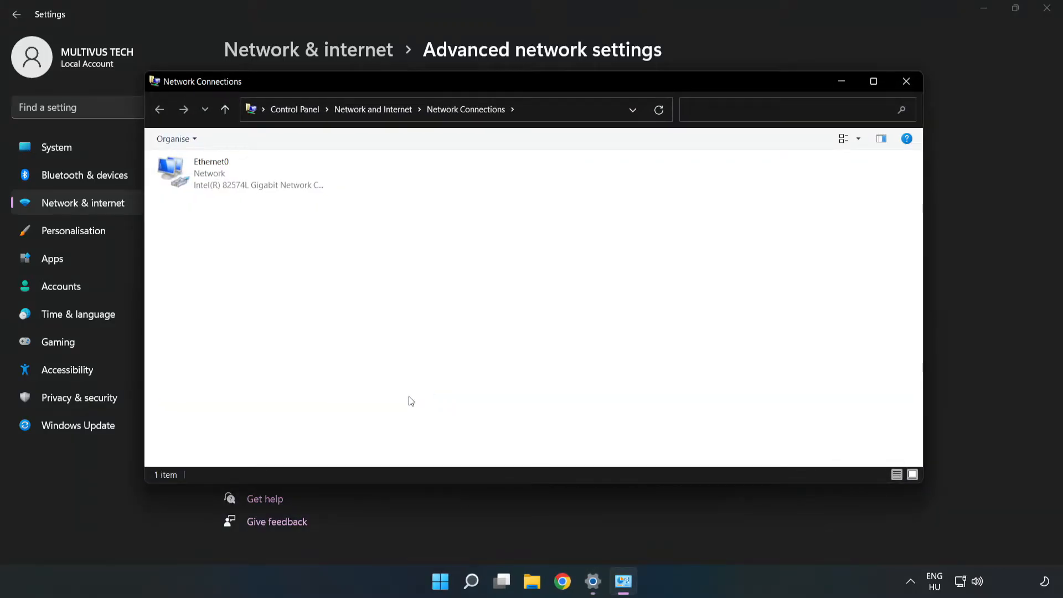
pyautogui.click(241, 172)
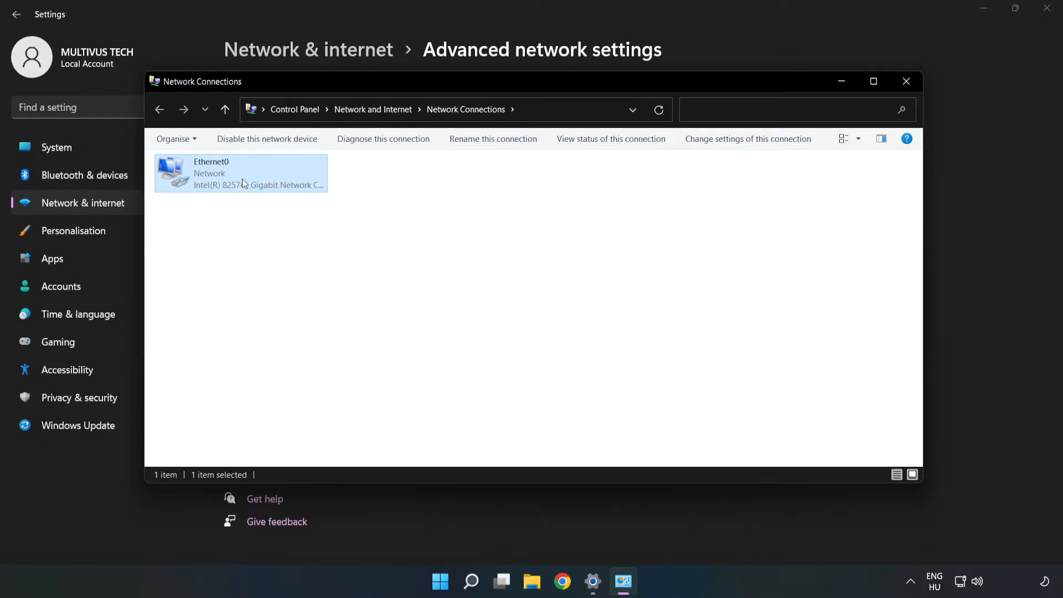
pyautogui.rightClick(240, 173)
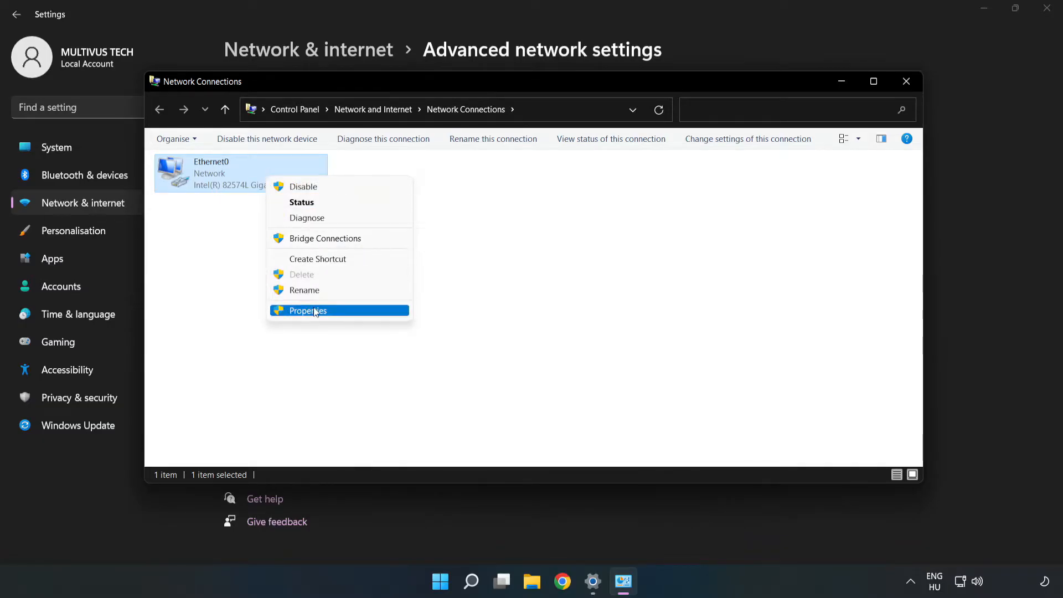
pyautogui.click(308, 311)
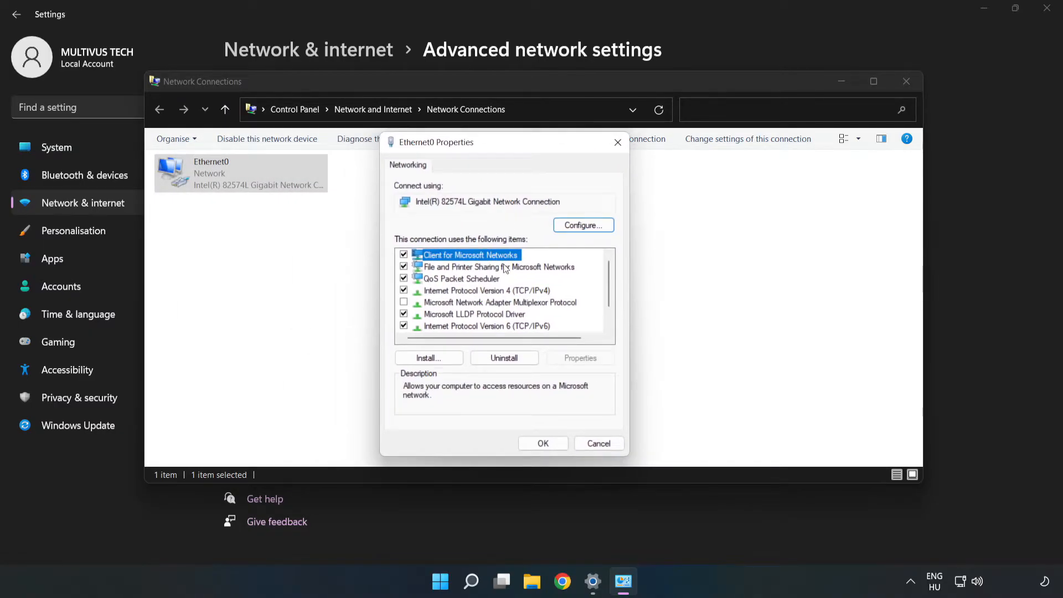
# Open the Internet Protocol Version 4 (TCP/IPv4) properties for Ethernet0.
pyautogui.click(485, 290)
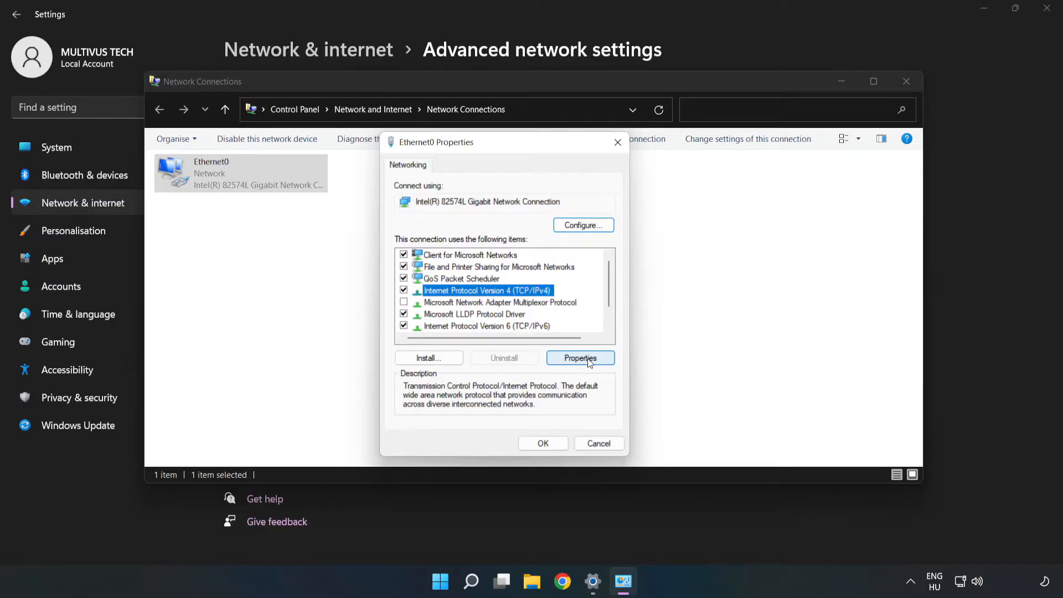
pyautogui.click(580, 357)
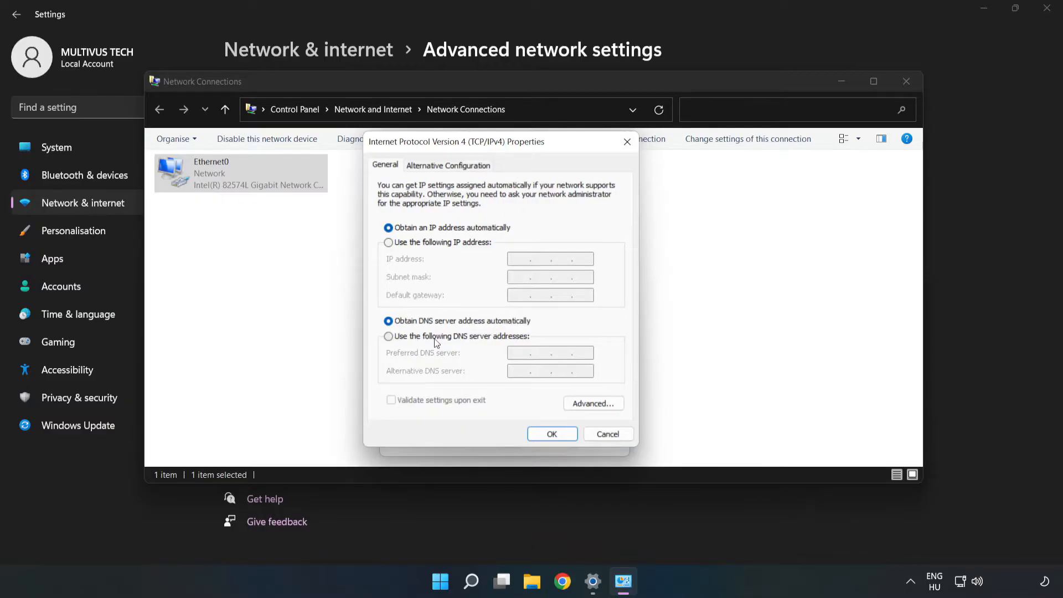
# Use manual DNS with preferred server 8.8.8.8 and alternate 8.8.4.4.
pyautogui.click(389, 336)
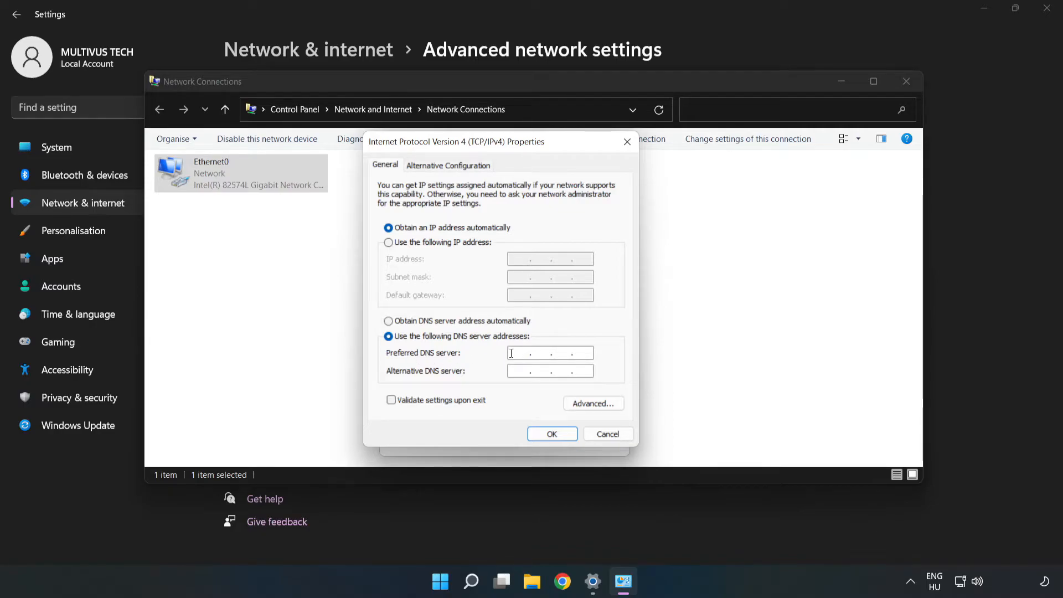
pyautogui.write('8.8.8.')
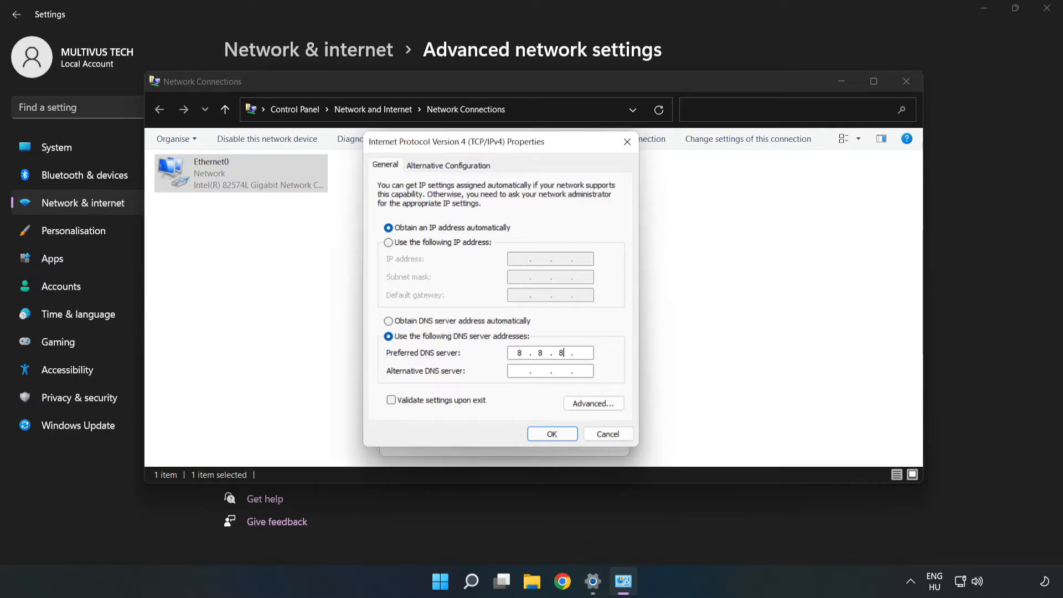
pyautogui.write('8')
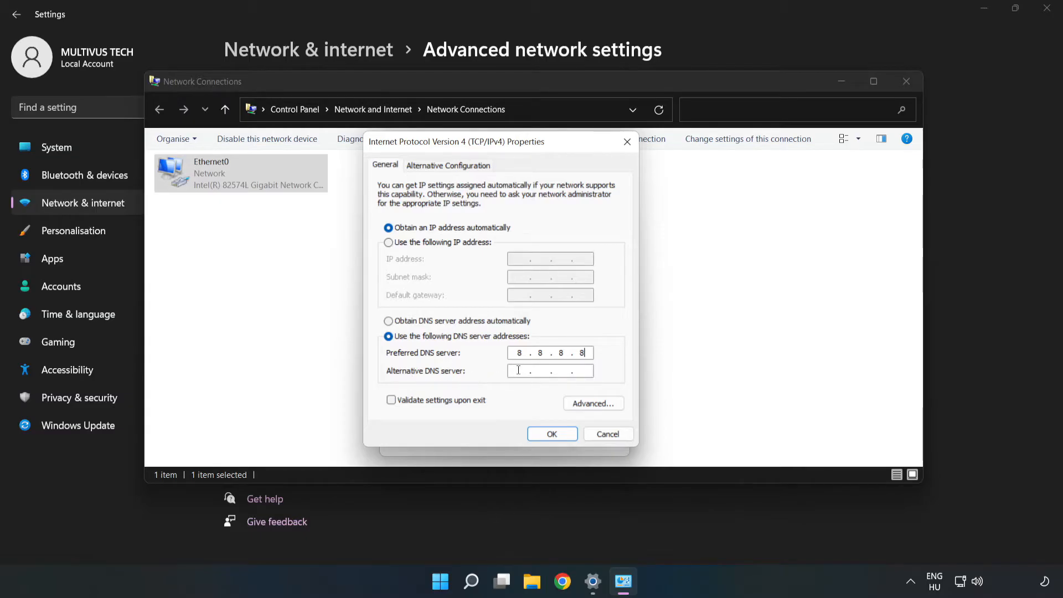
pyautogui.write('8.8.4.4')
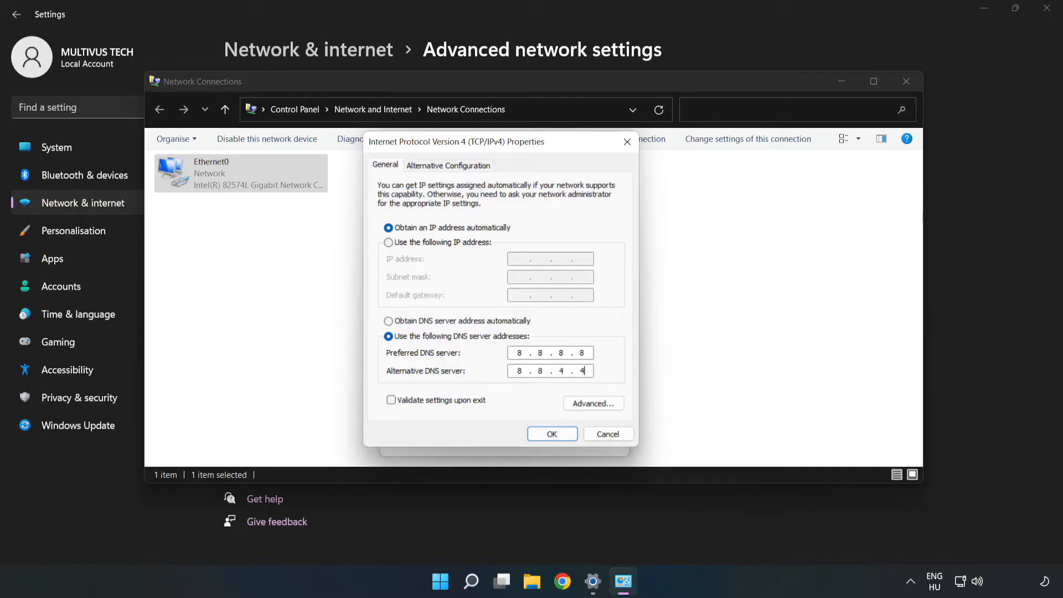
pyautogui.moveTo(516, 405)
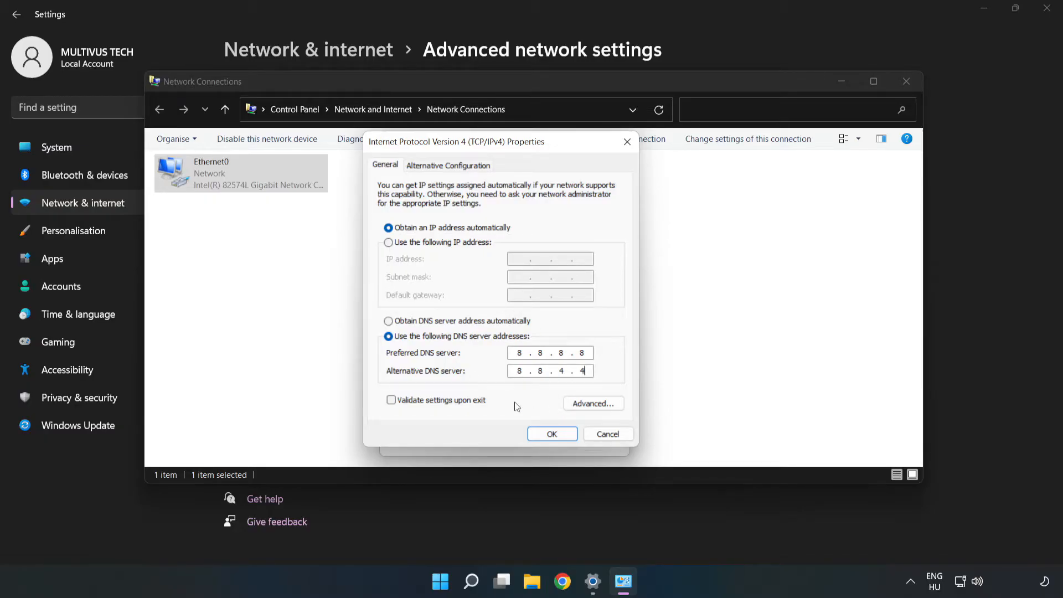
pyautogui.moveTo(552, 434)
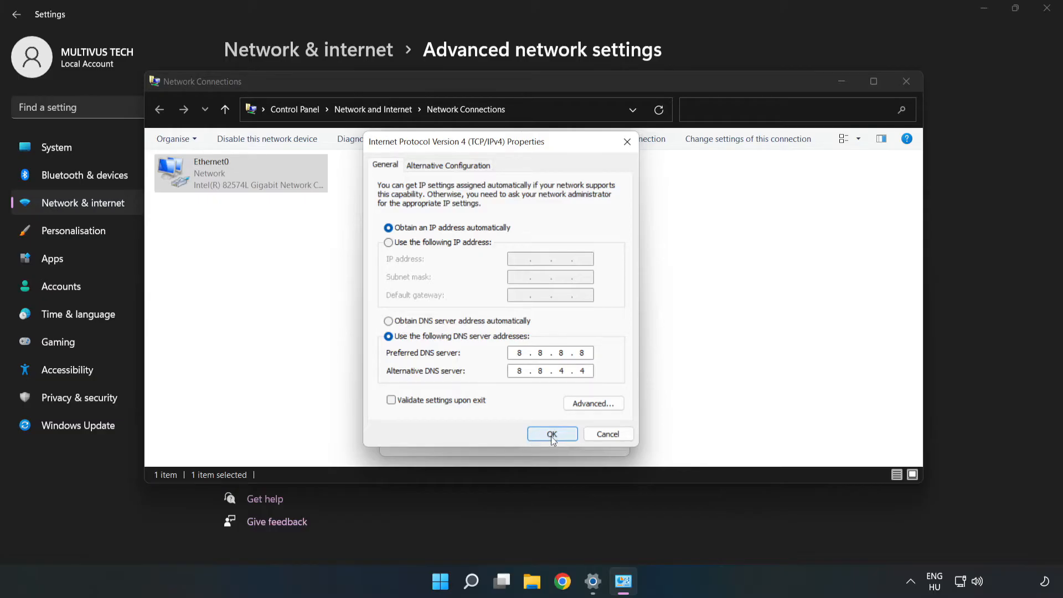
# Confirm the DNS change and close Ethernet0 Properties, Network Connections and Settings.
pyautogui.click(552, 434)
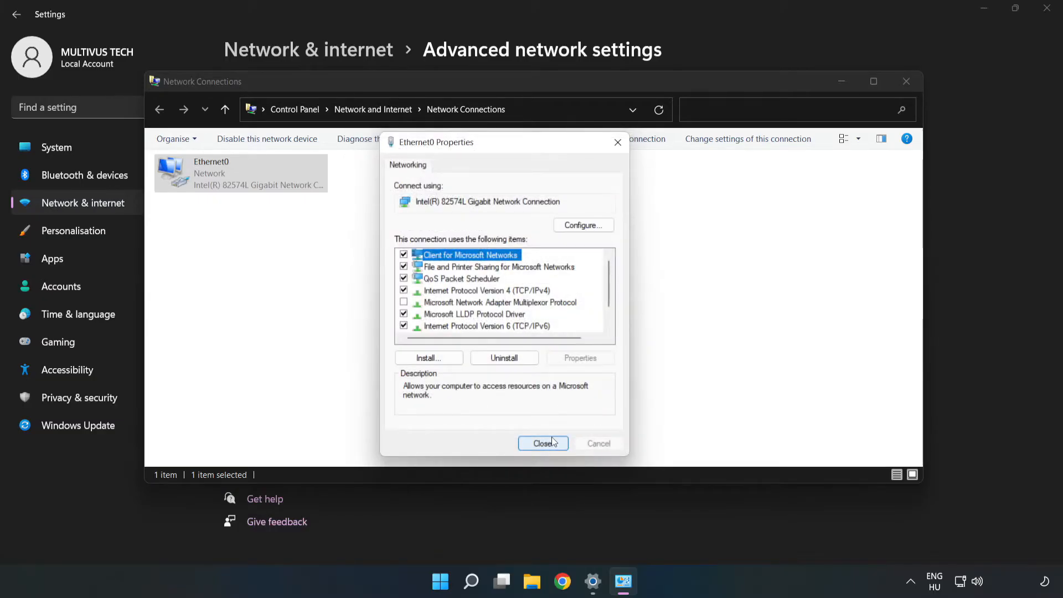
pyautogui.click(543, 443)
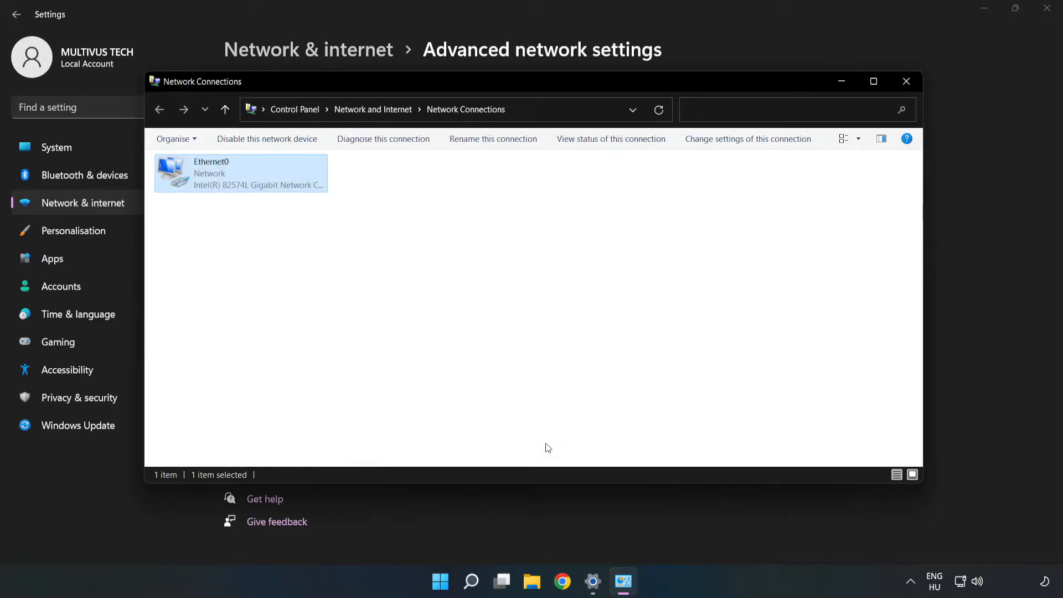
pyautogui.click(906, 82)
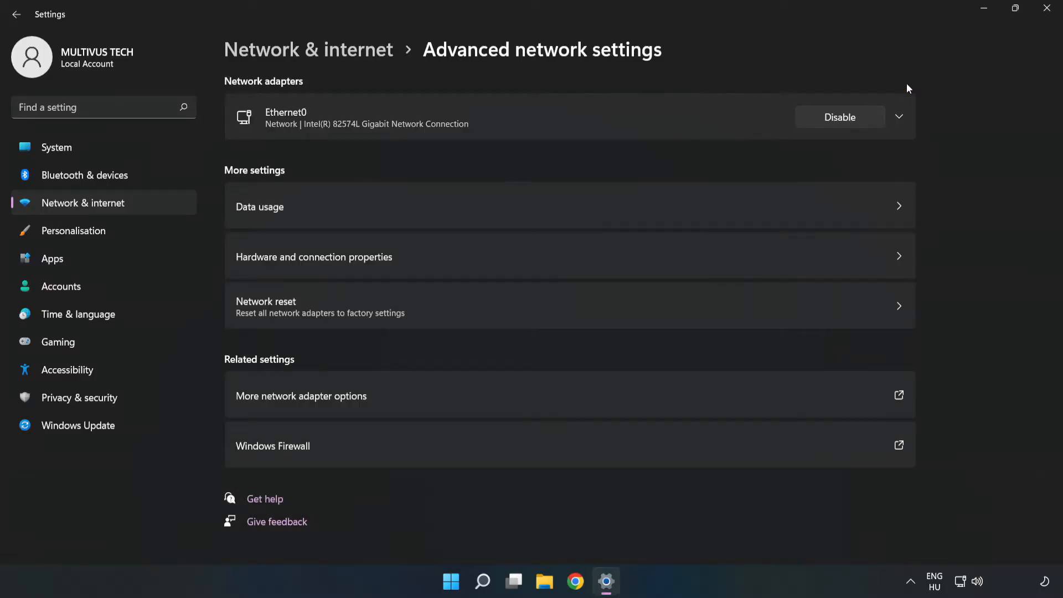
pyautogui.click(1046, 8)
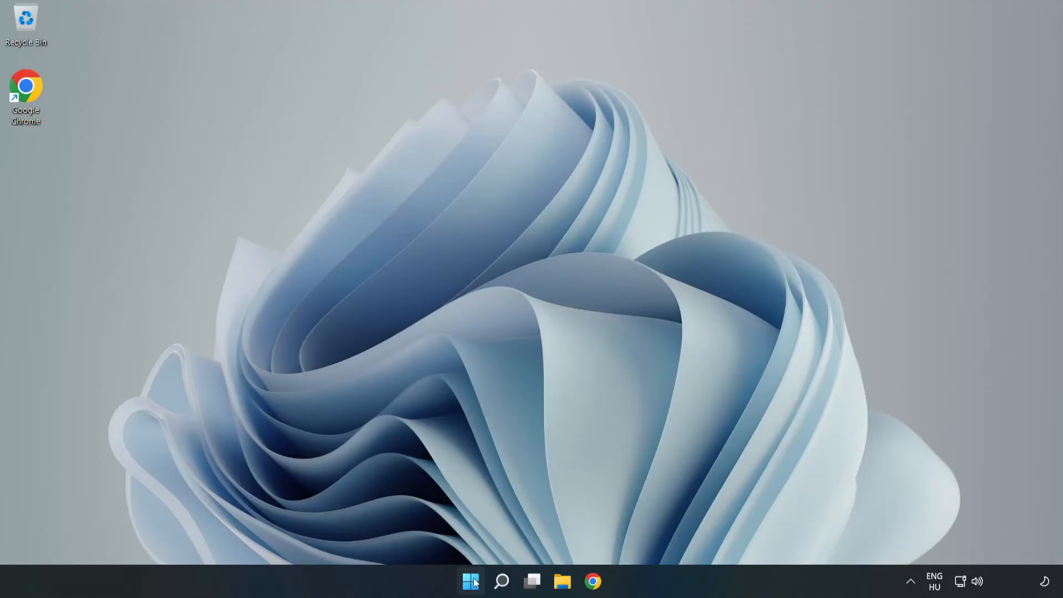
pyautogui.click(471, 581)
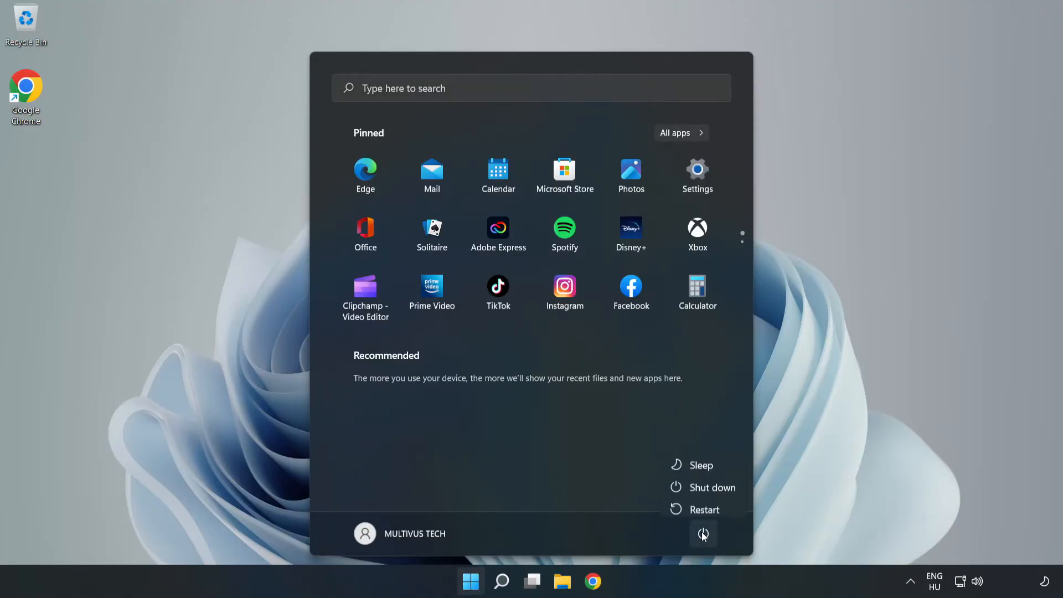
pyautogui.moveTo(705, 504)
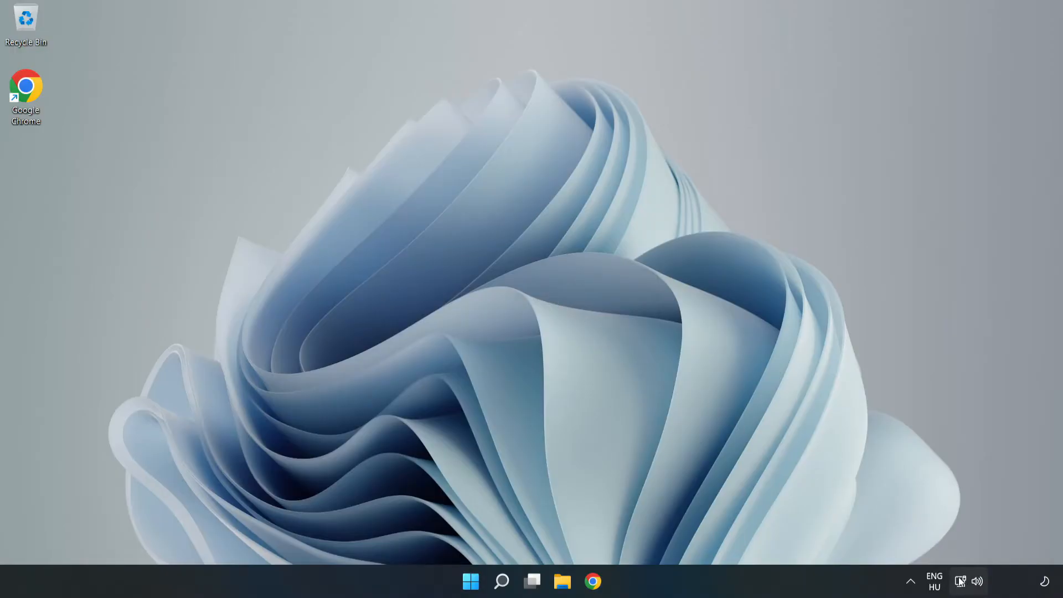
pyautogui.moveTo(961, 581)
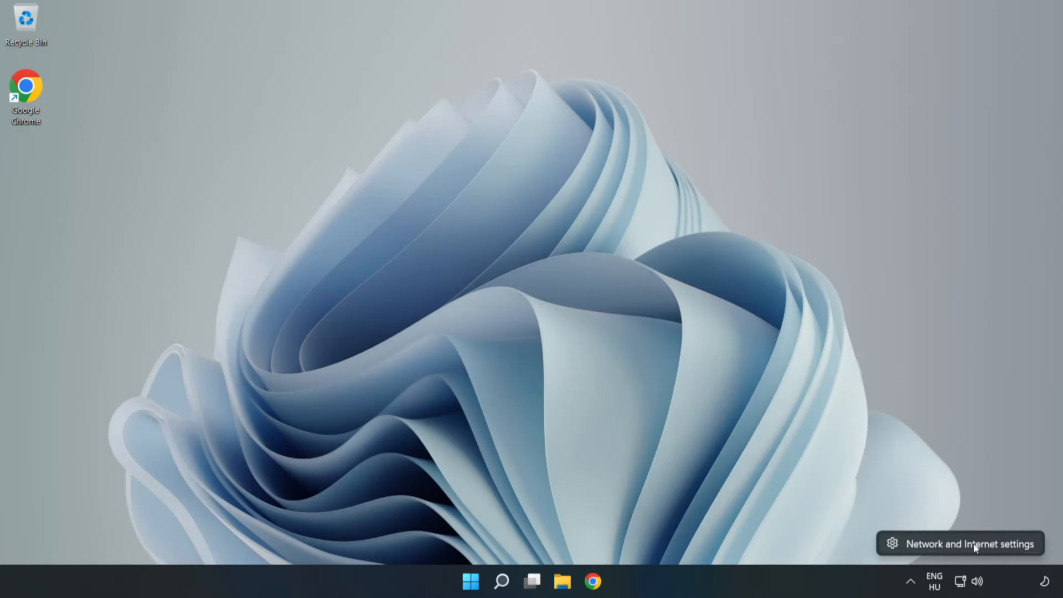
# Reopen the Network & internet settings page from the network tray icon.
pyautogui.click(969, 543)
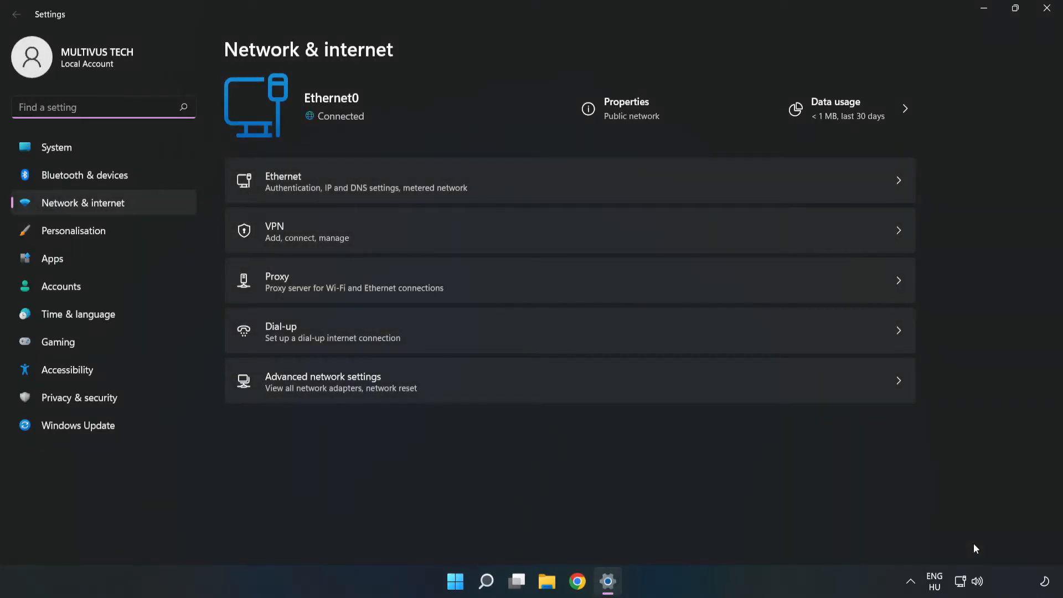
pyautogui.moveTo(278, 398)
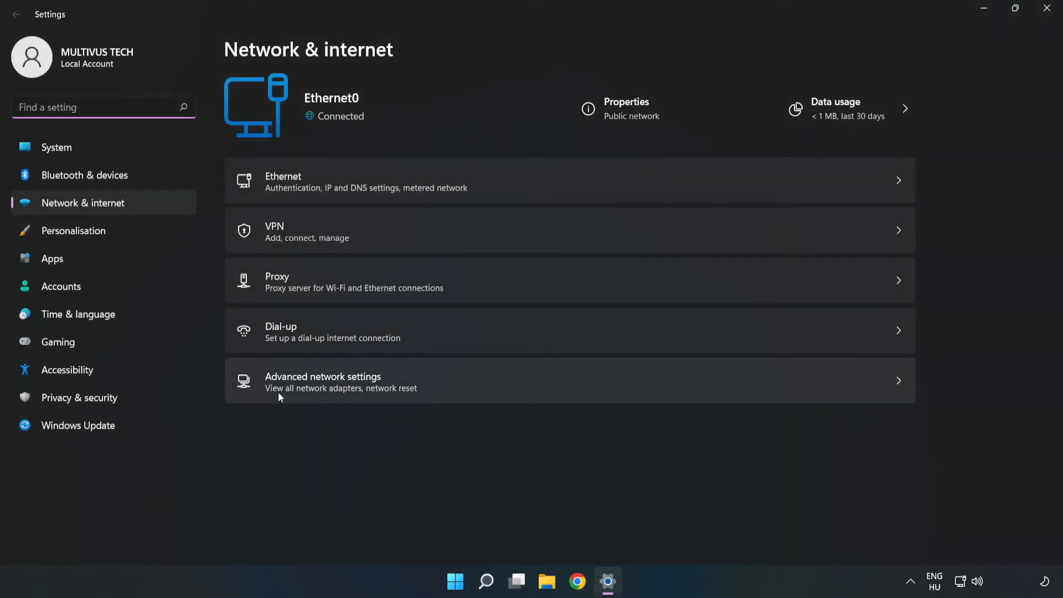
pyautogui.moveTo(492, 393)
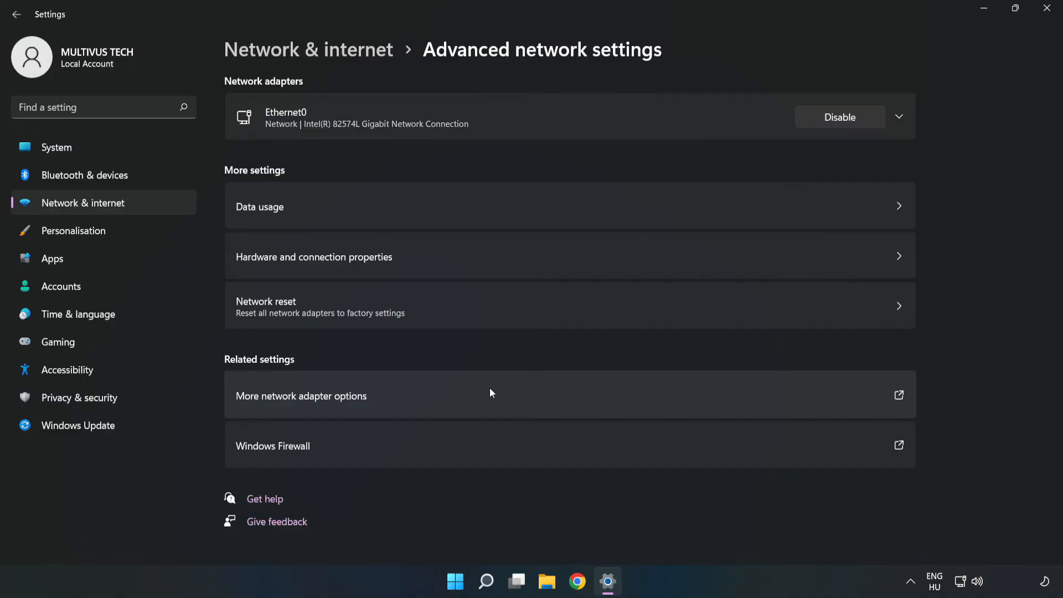
pyautogui.moveTo(297, 329)
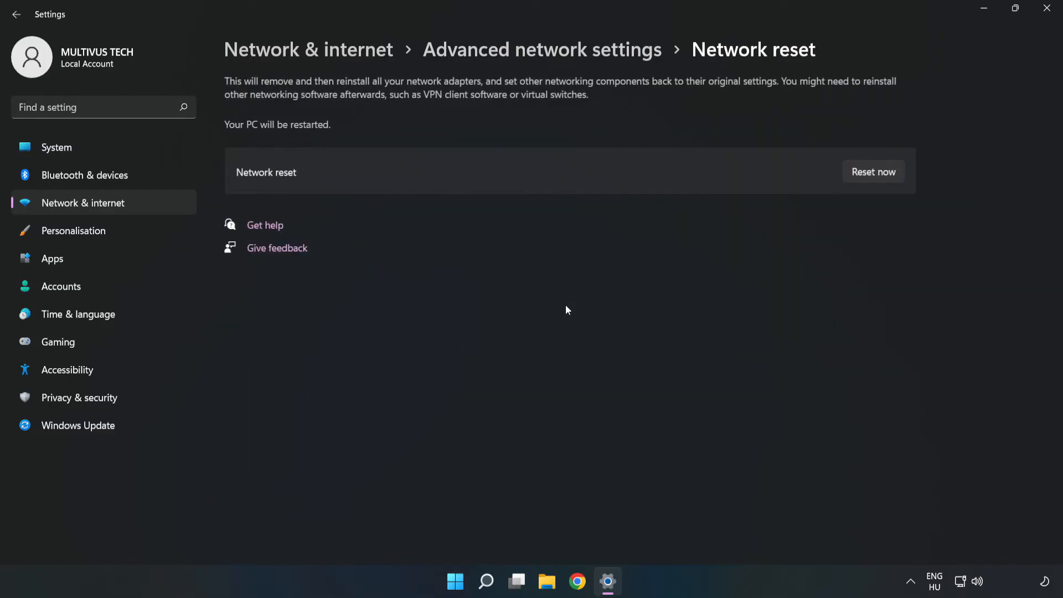
pyautogui.moveTo(646, 171)
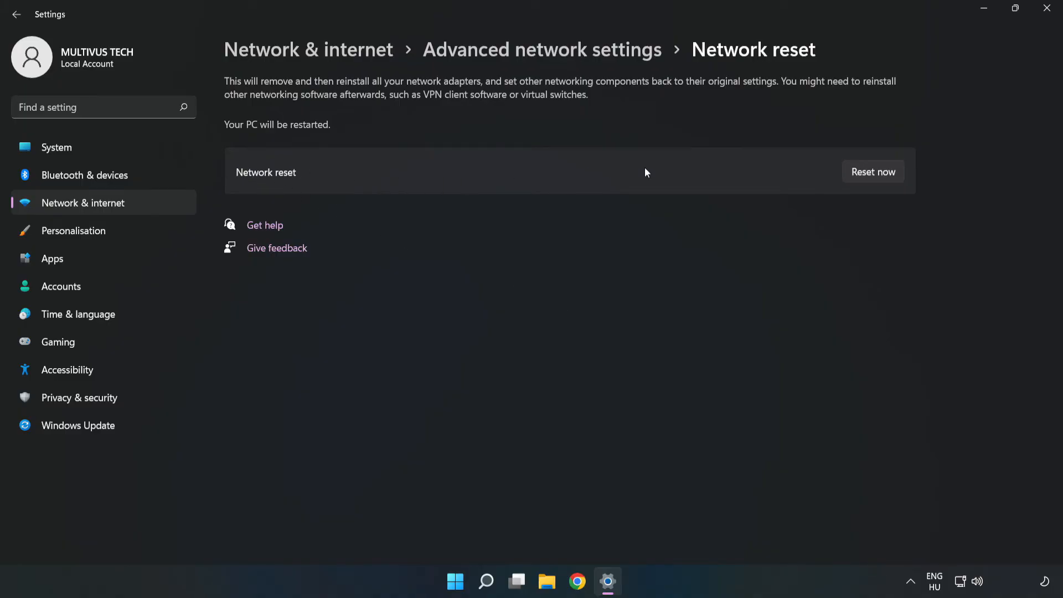
pyautogui.moveTo(883, 176)
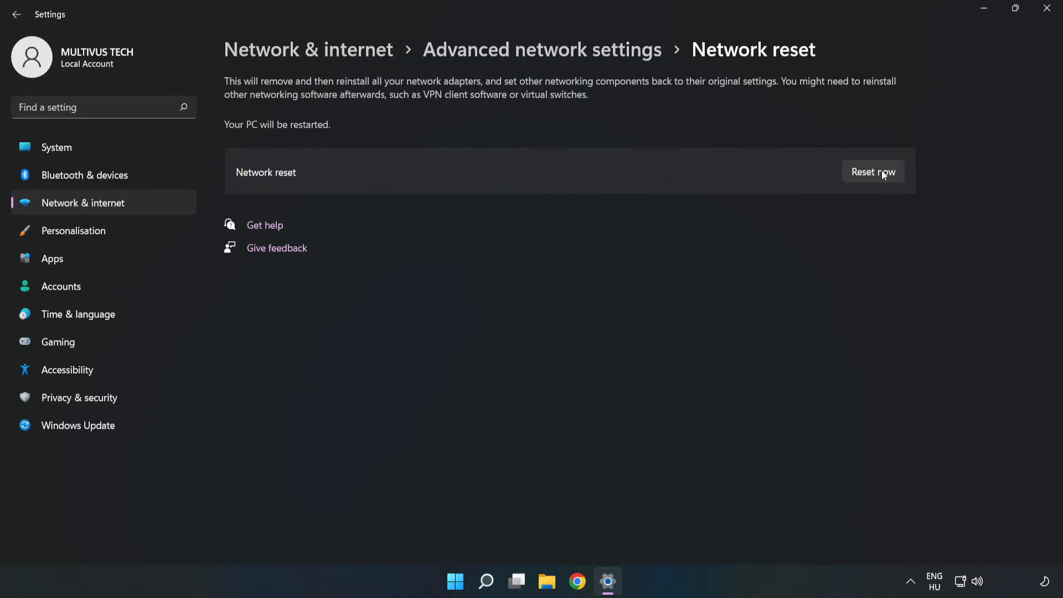
# Confirm Network reset with Reset now and dismiss the sign-out notice.
pyautogui.click(874, 172)
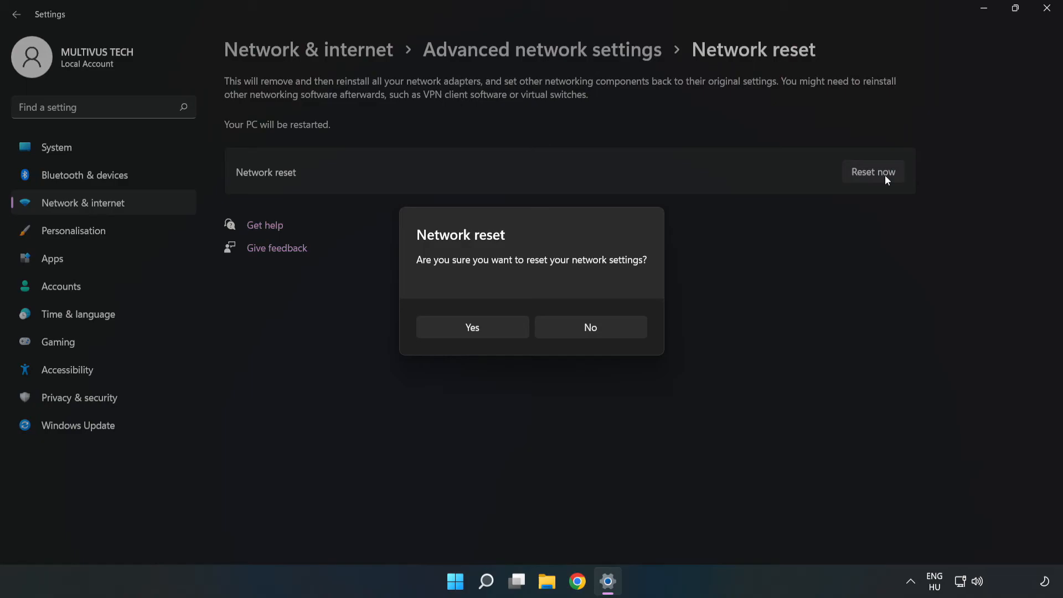
pyautogui.moveTo(495, 271)
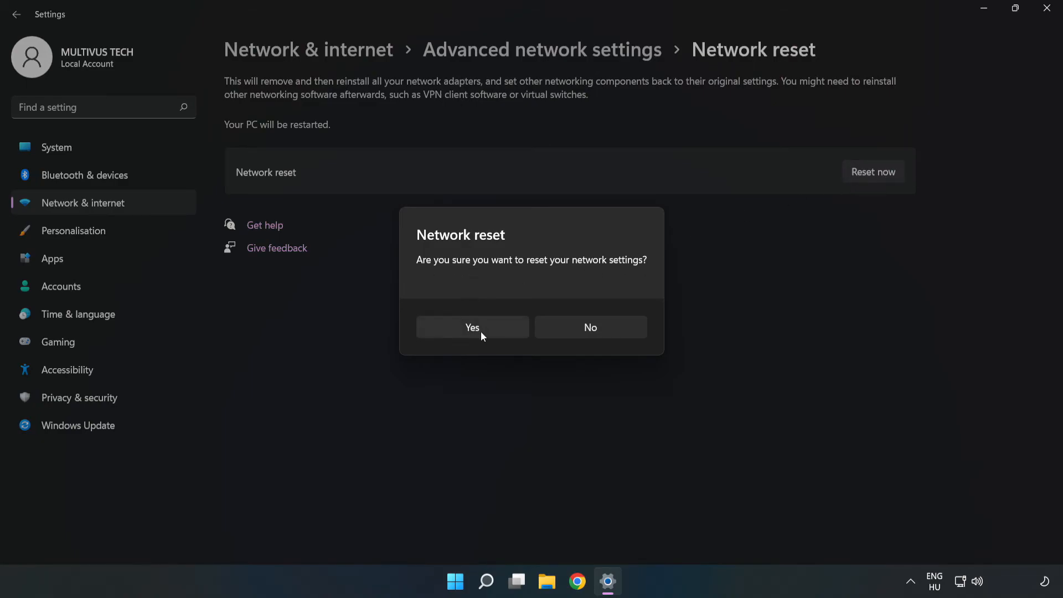
pyautogui.click(589, 327)
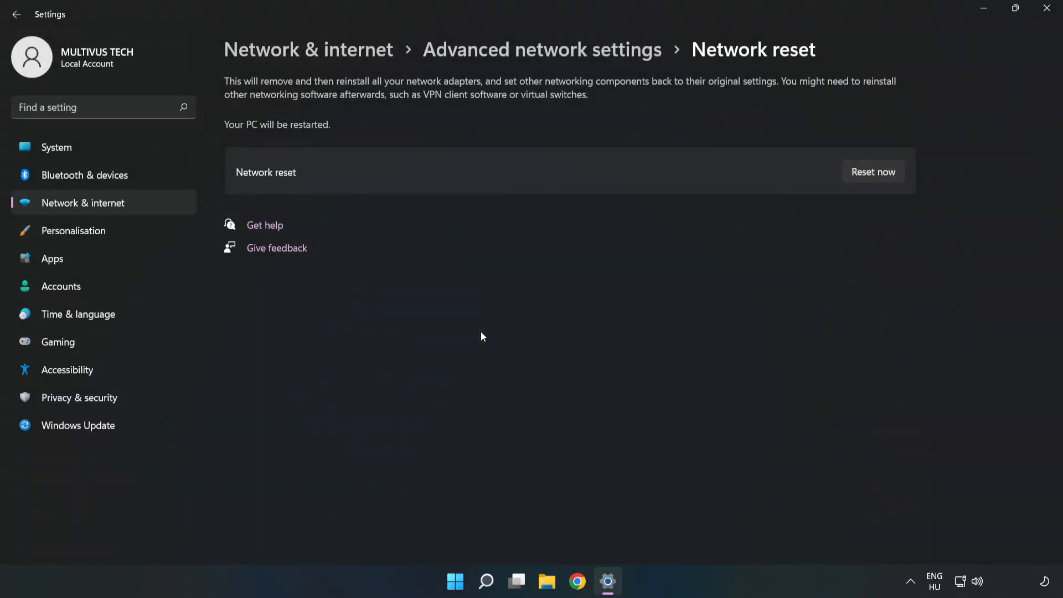
pyautogui.click(874, 171)
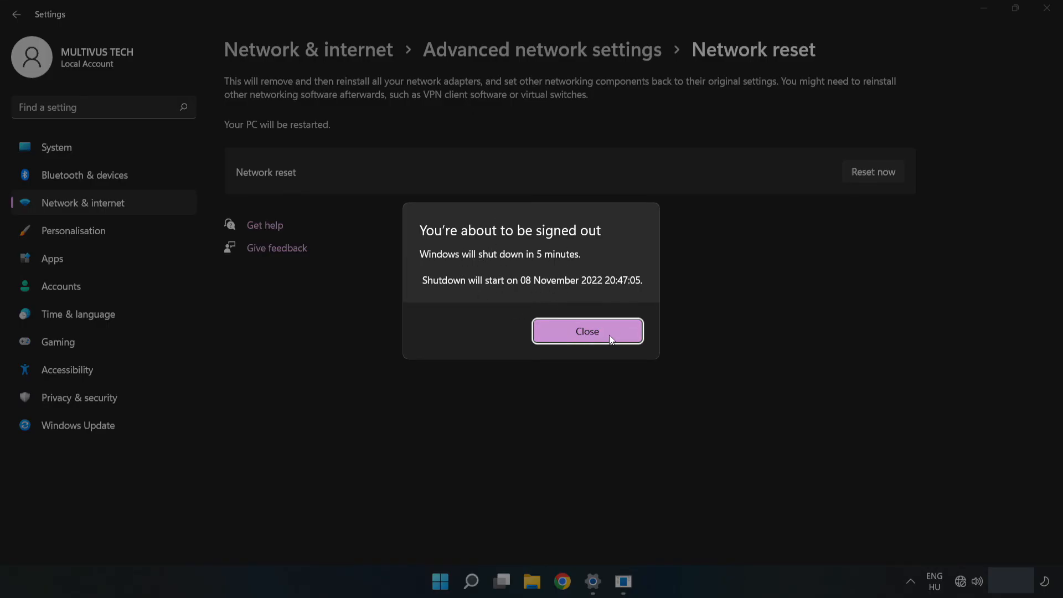
pyautogui.click(587, 331)
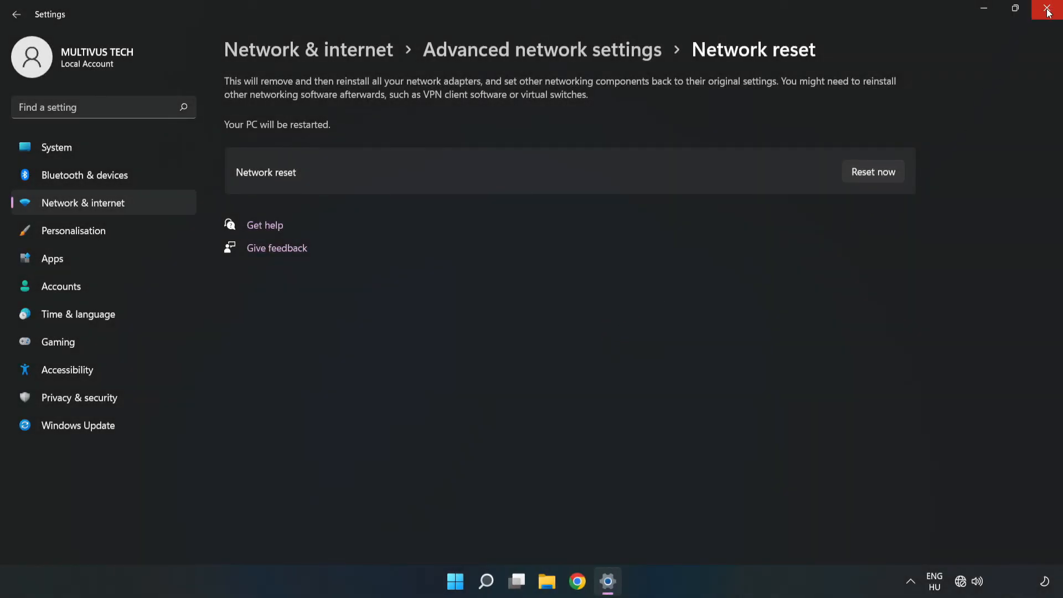
# Close Settings and open the Start menu's Power options to reach Restart.
pyautogui.click(1048, 10)
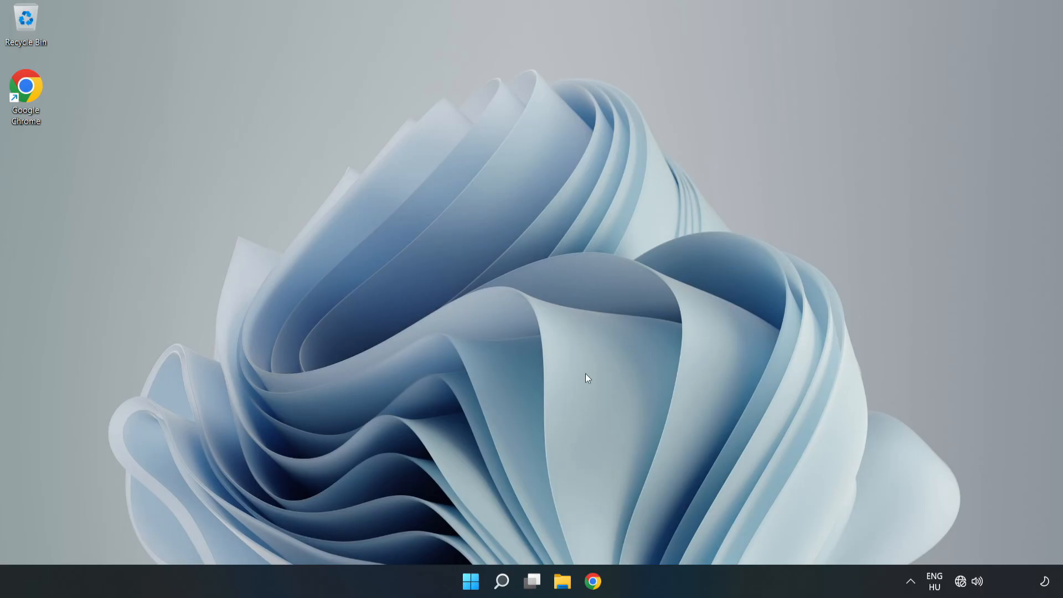
pyautogui.click(471, 582)
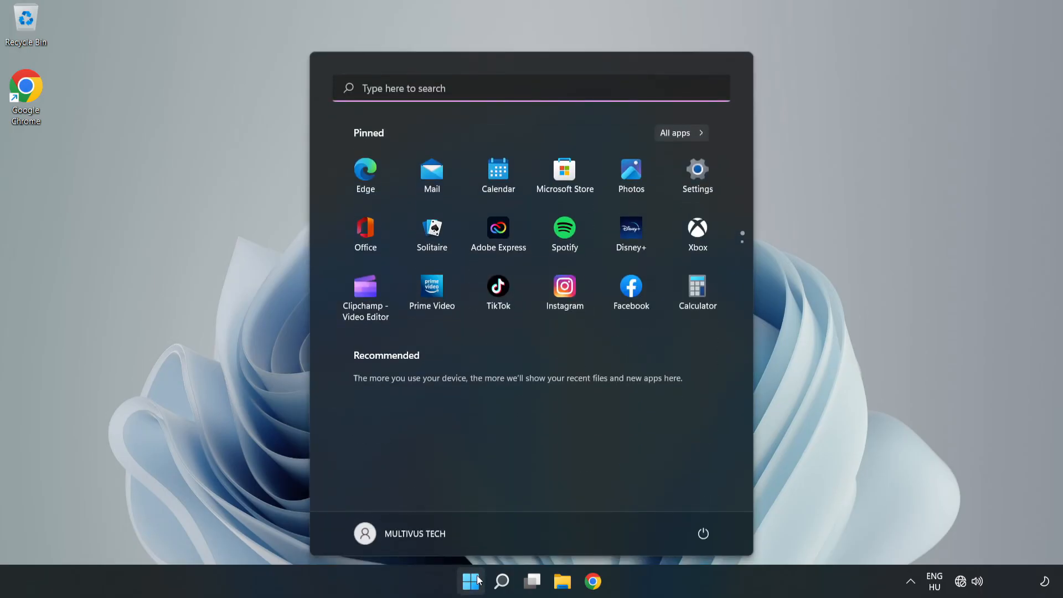
pyautogui.click(703, 534)
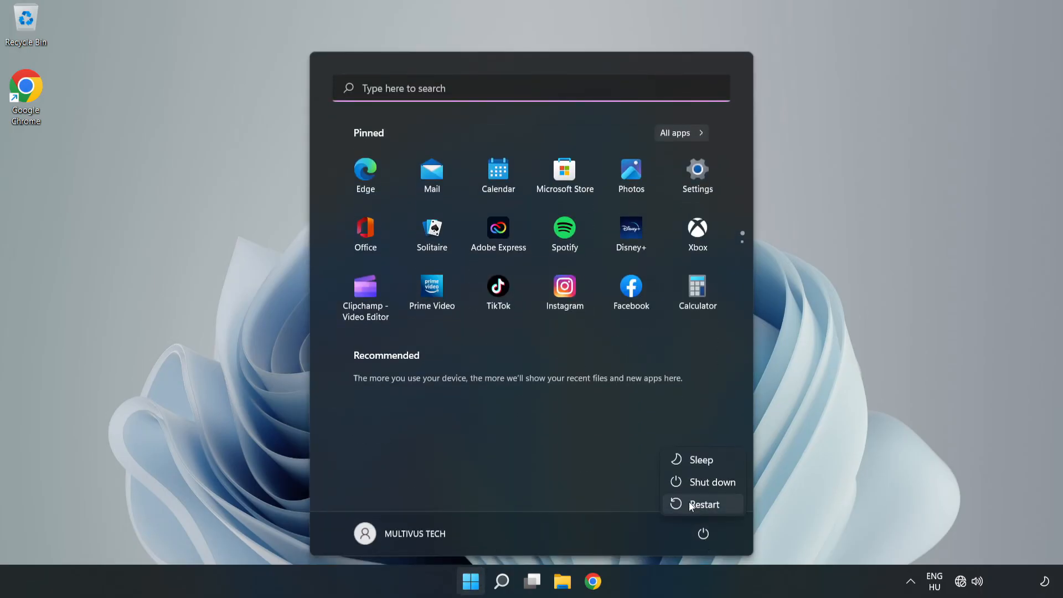